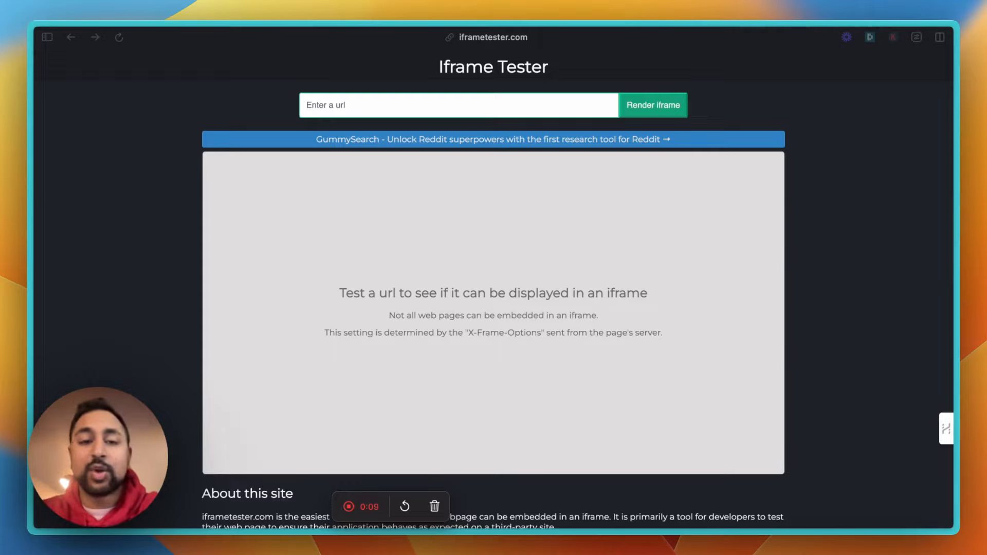
mouse_move(232, 195)
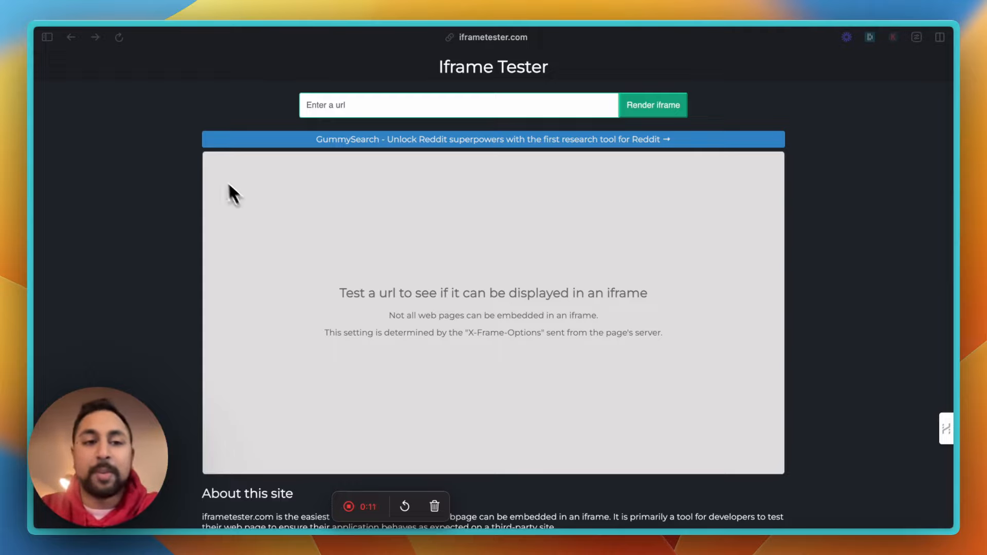
mouse_move(250, 176)
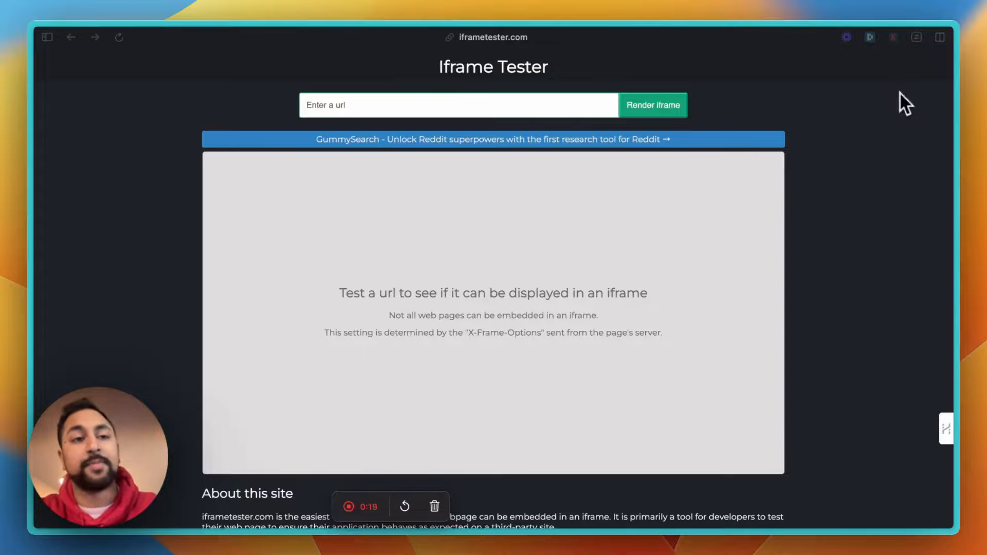
Step: Switch to the Voiceflow tab and select the Web Chat installation code
left_click(47, 37)
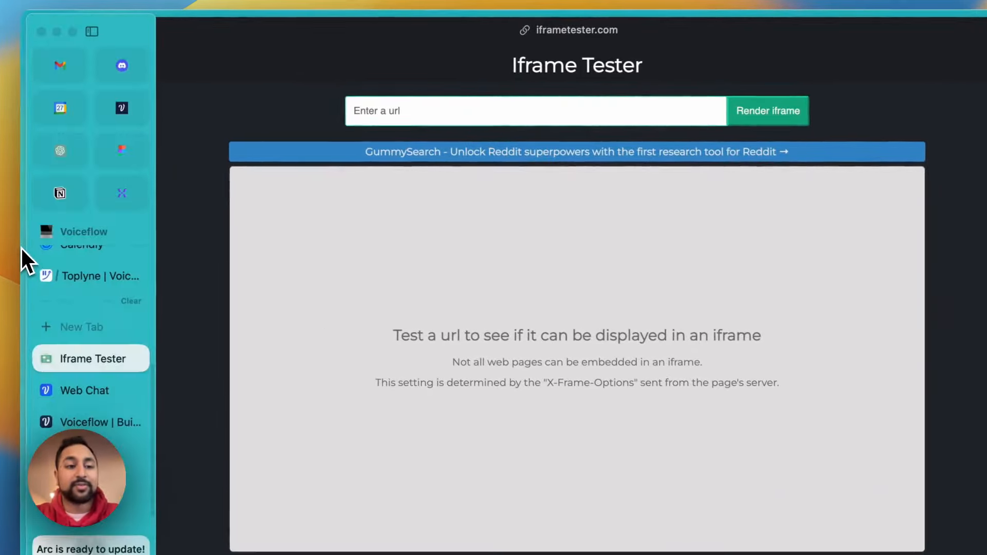
left_click(84, 390)
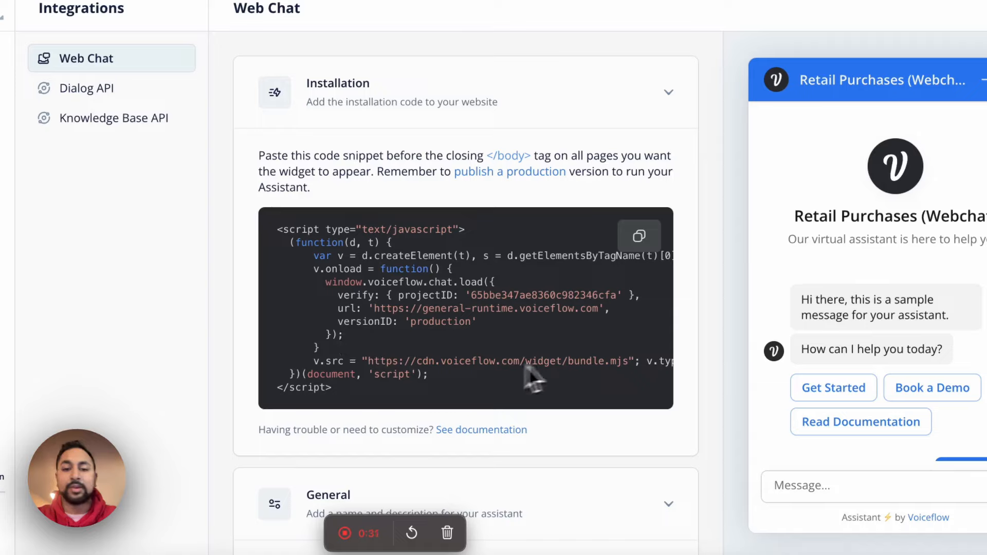
left_click_drag(282, 242, 428, 388)
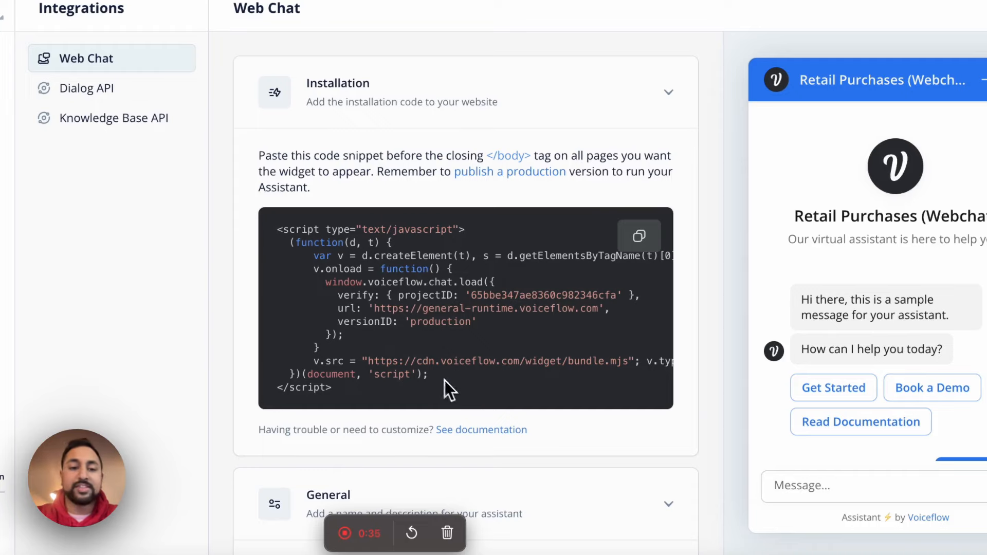
left_click_drag(447, 387, 281, 242)
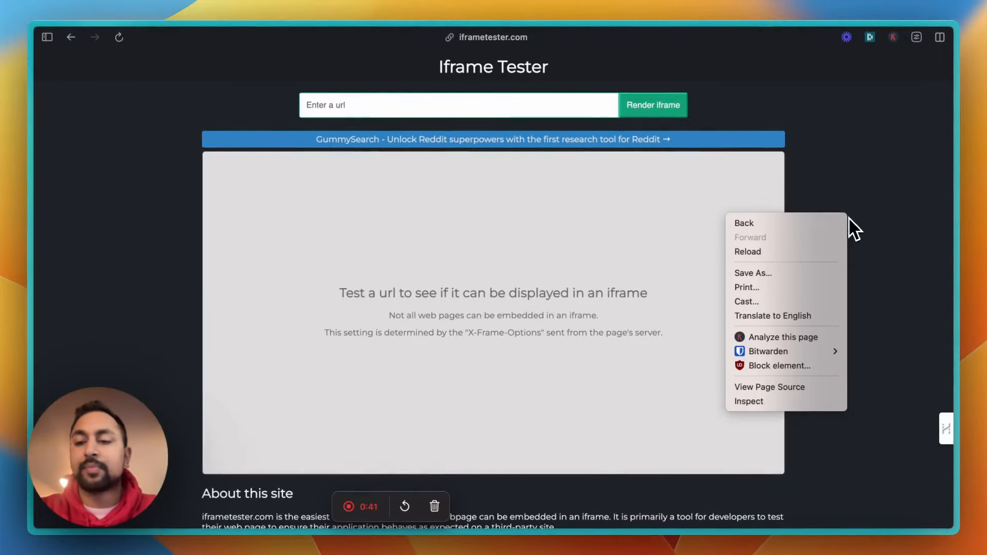
Step: Open the page's developer tools and switch to the Console
left_click(748, 401)
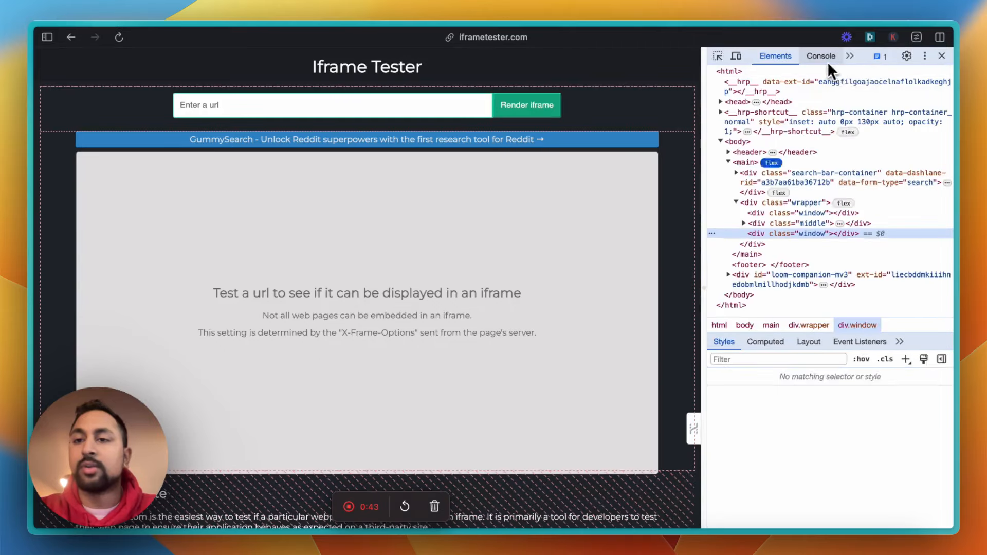
left_click(821, 56)
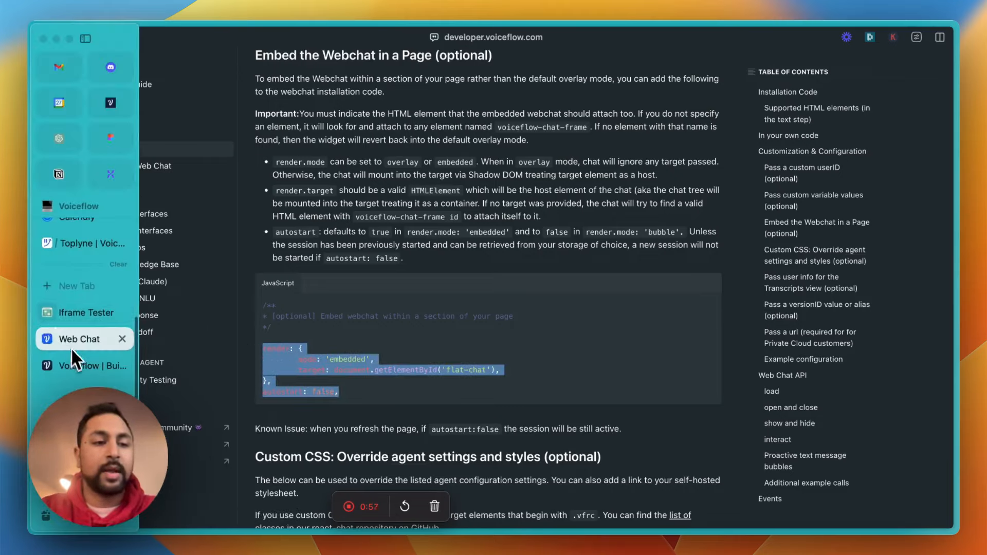
Step: Return to the Iframe Tester page with the embed render snippet copied
left_click(85, 312)
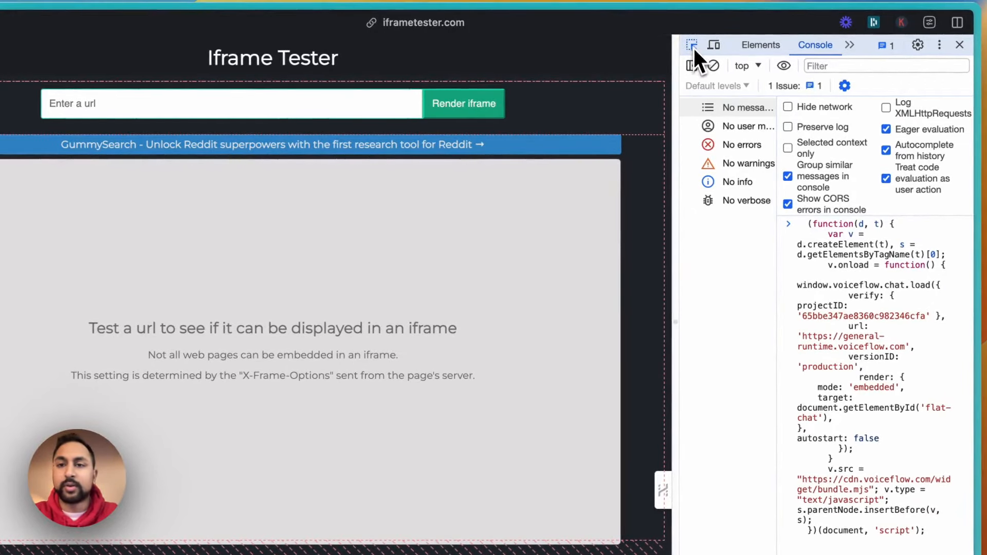
Step: Inspect the empty preview box to find its id and type 'blank-state' as the target
left_click(759, 44)
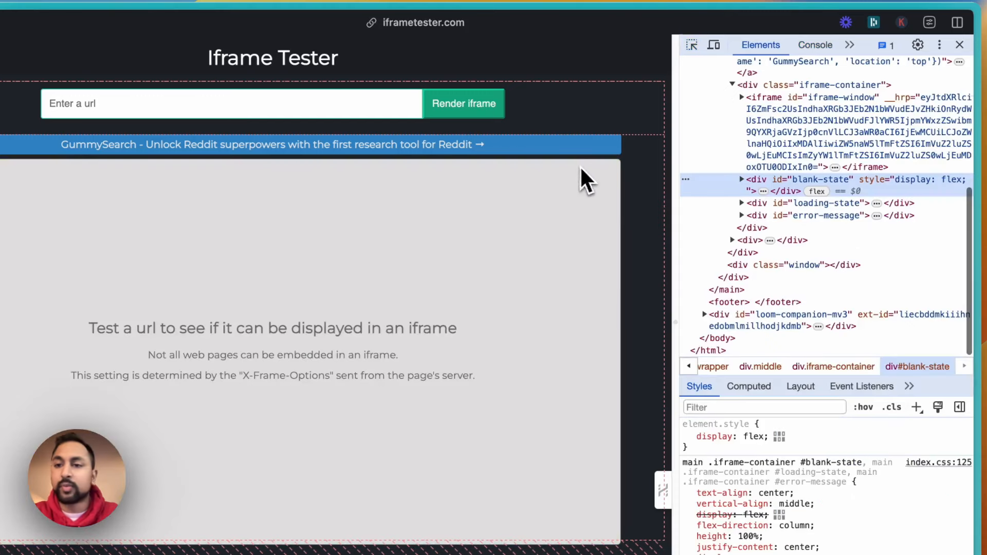
left_click(741, 179)
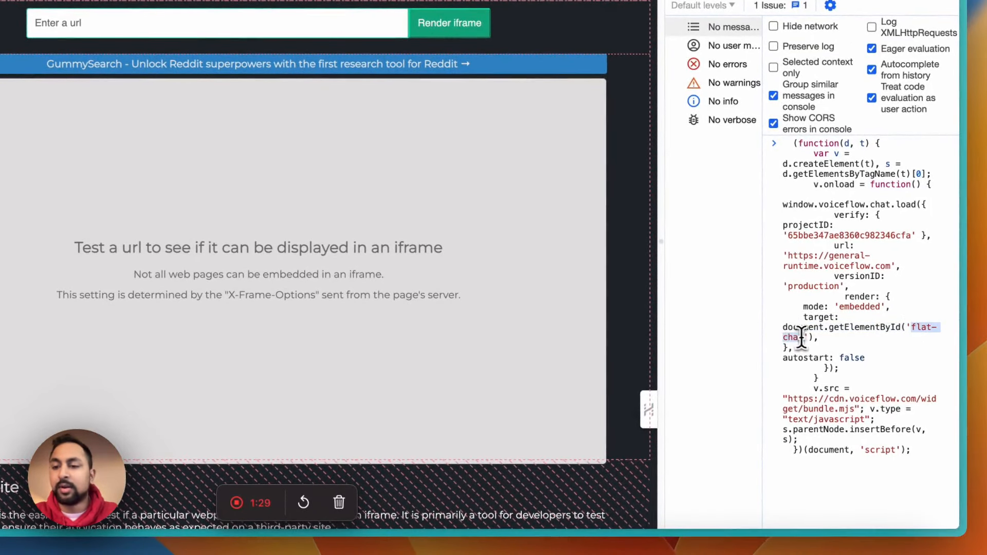
type("blank-state")
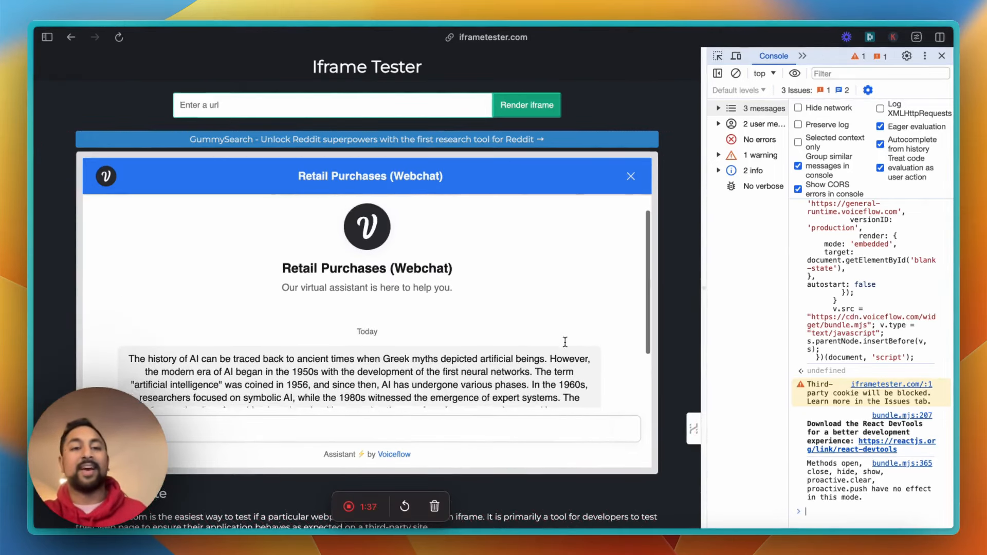
Step: Scroll the embedded Retail Purchases chat, then end the conversation
scroll("down", 3)
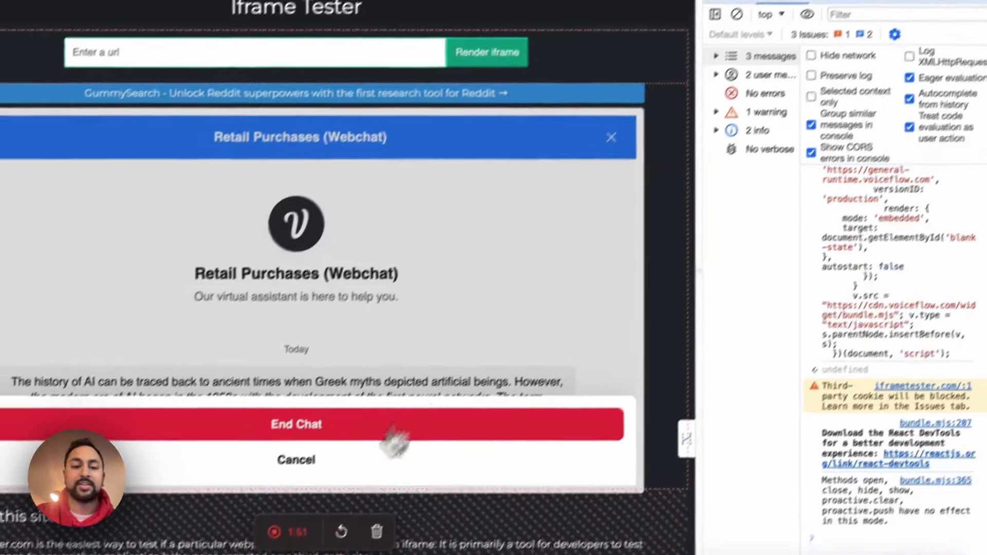
left_click(296, 424)
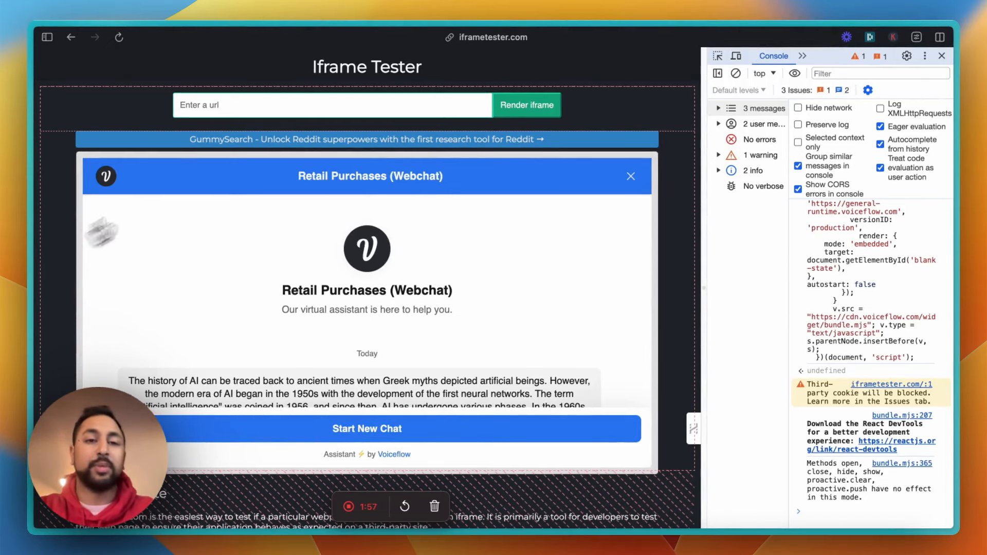
mouse_move(594, 192)
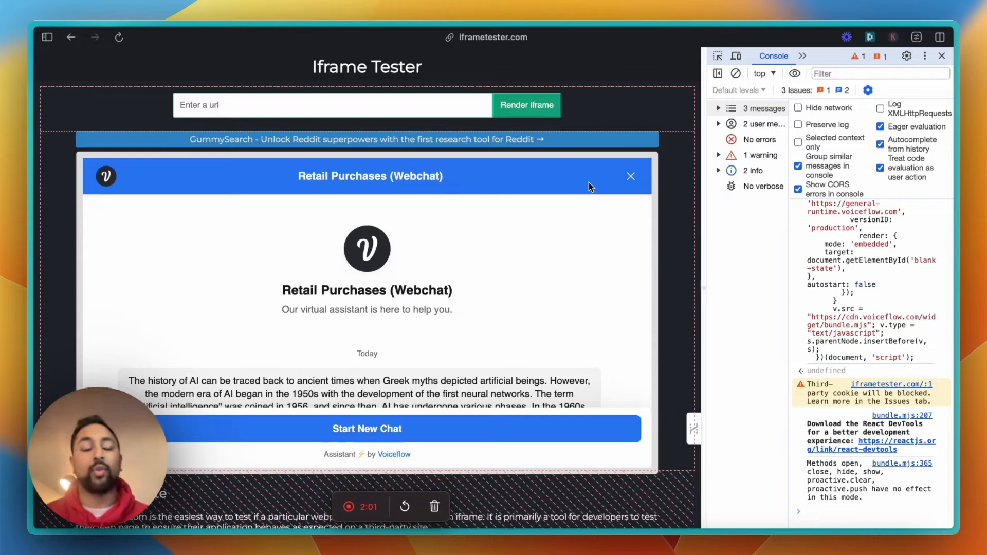
left_click(631, 176)
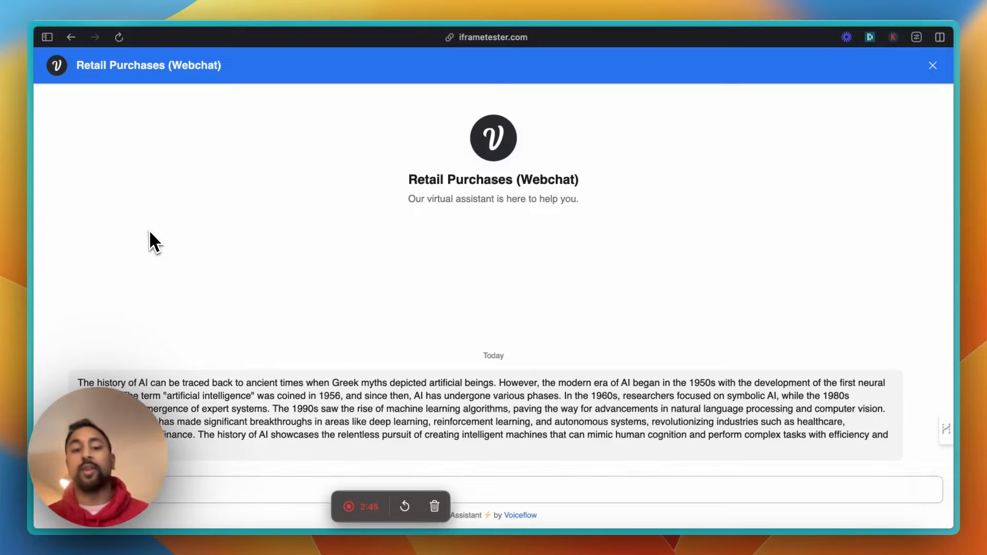
mouse_move(516, 486)
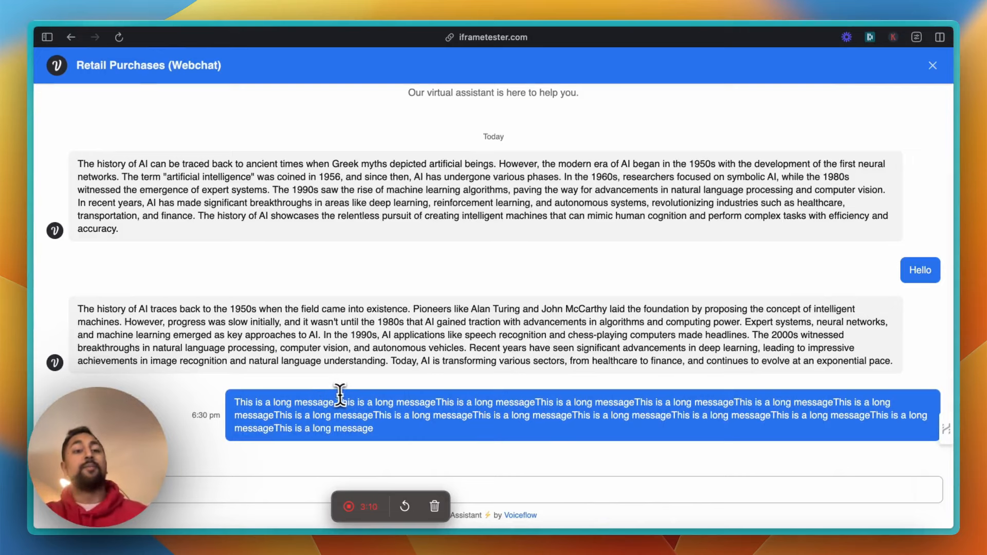
Step: Scroll through the long replies in the full-screen Retail Purchases chat
scroll("down", 3)
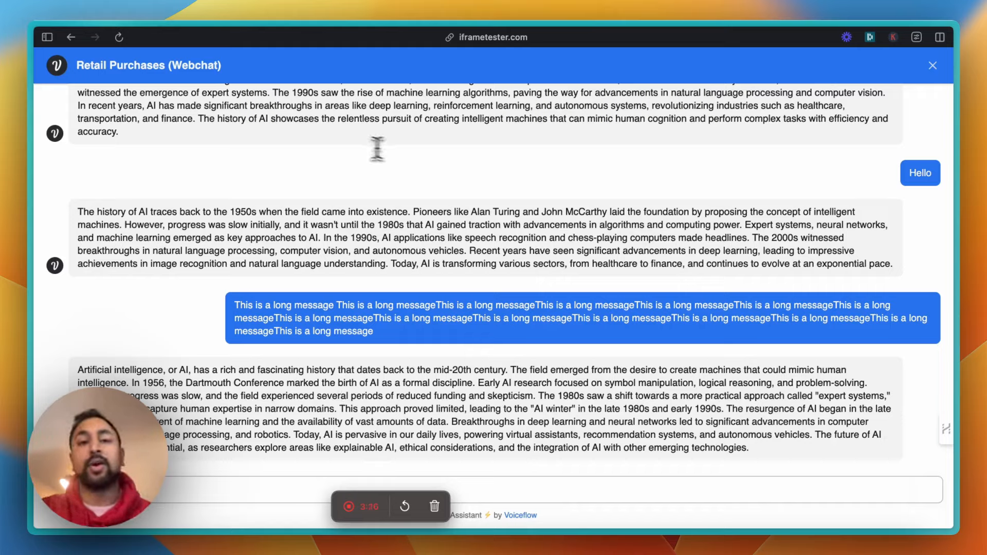
mouse_move(88, 286)
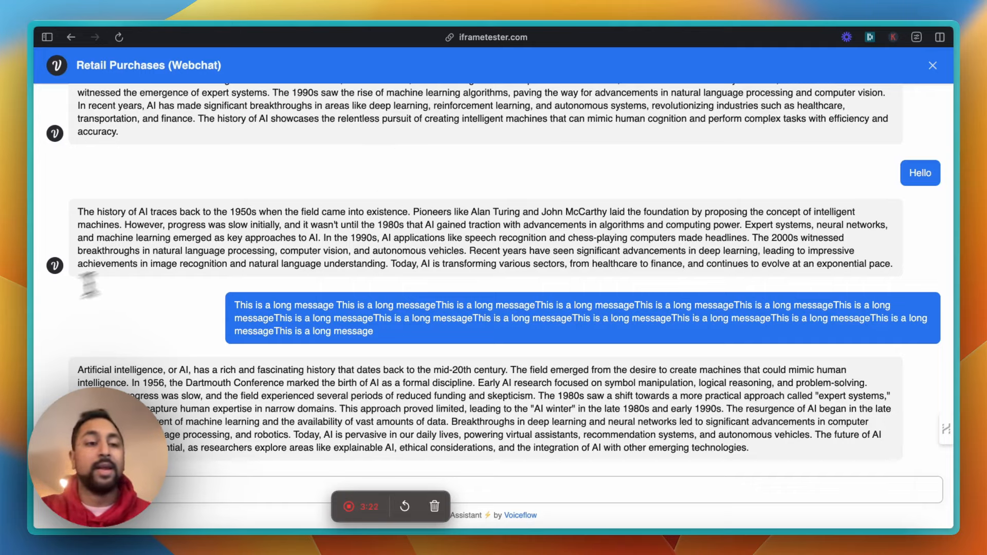